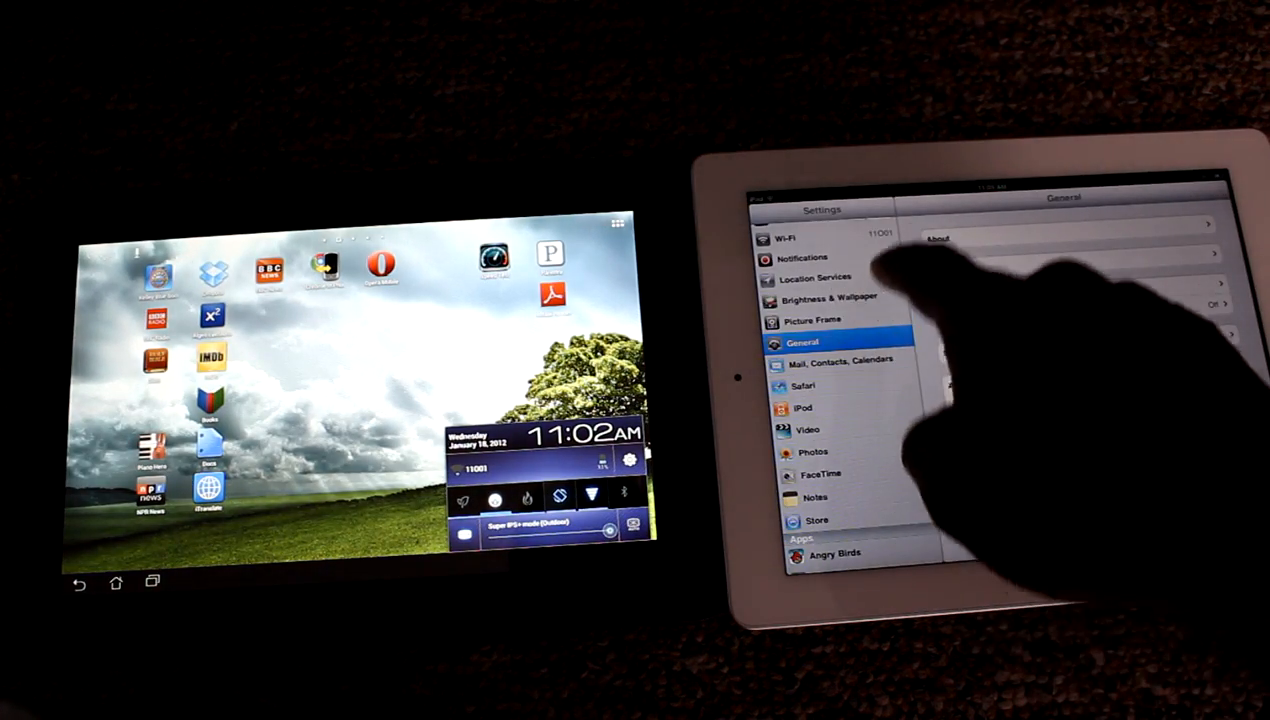
Step: Exit iPad Settings to the peacock-feather home screen and open the ASUS Live Wallpapers list
{"action": "left_click", "coordinate": [830, 298]}
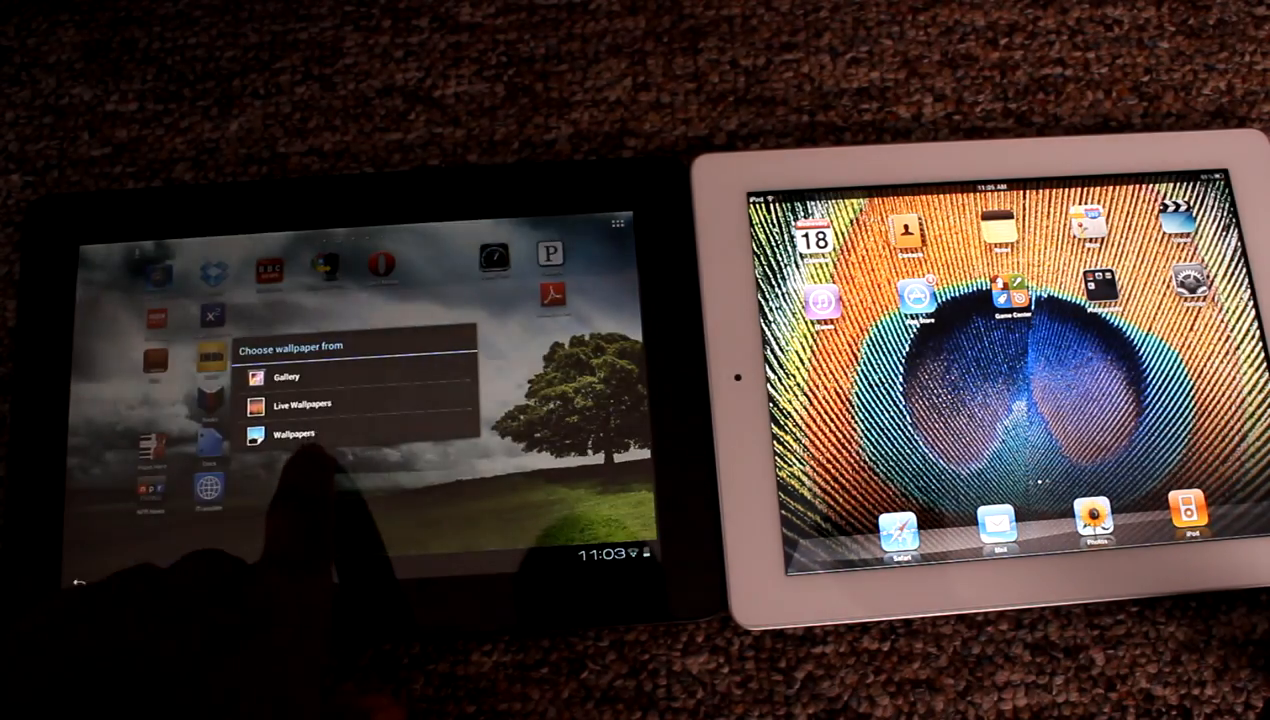
{"action": "left_click", "coordinate": [302, 403]}
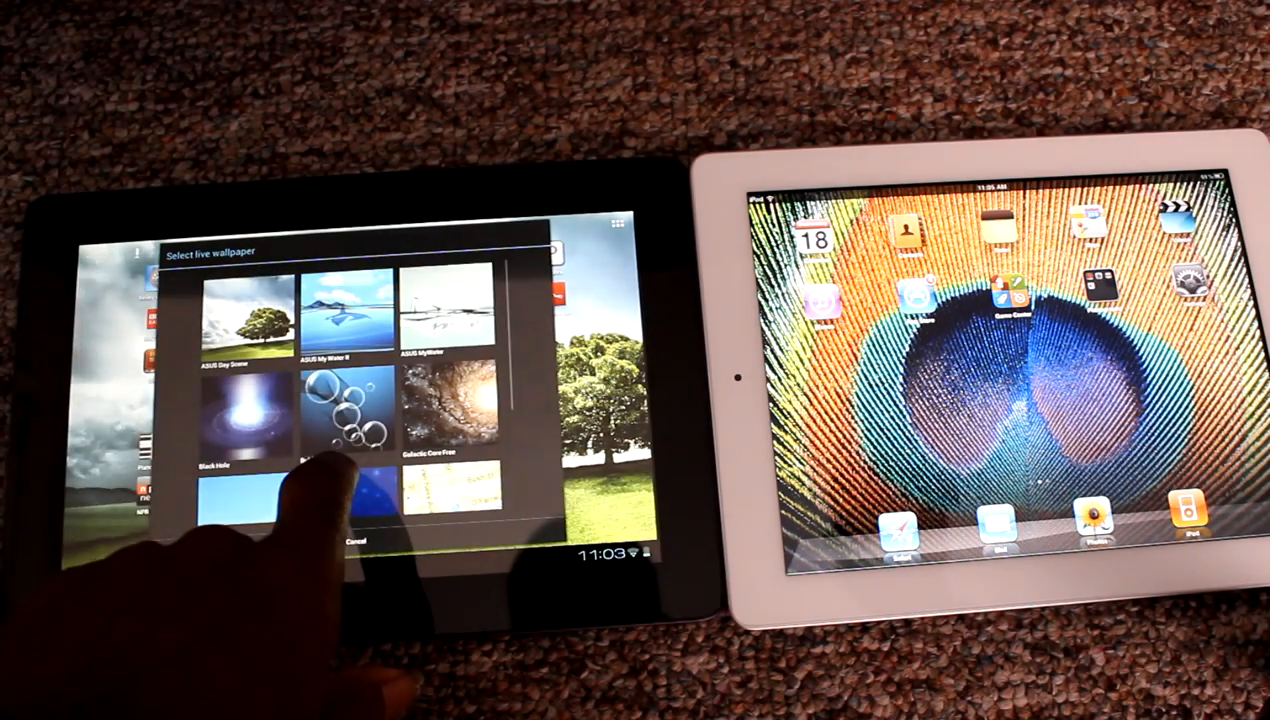